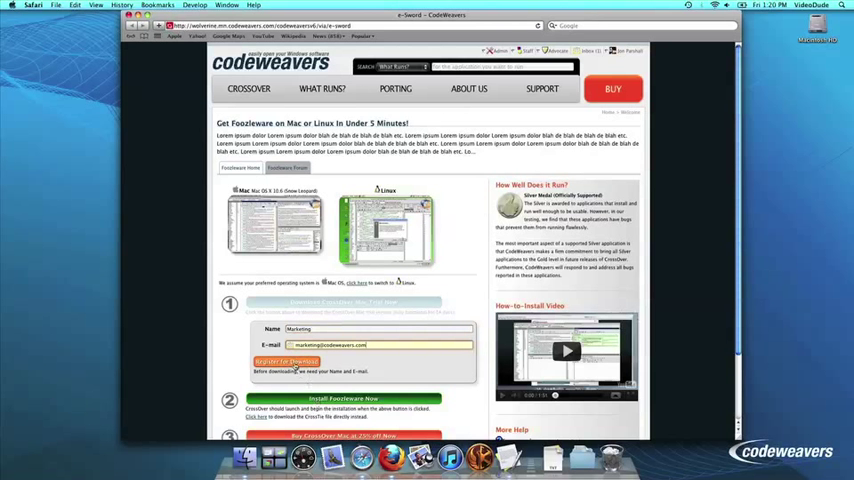
Step: Submit the registration form on the CodeWeavers page to download the CrossOver trial
left_click(287, 361)
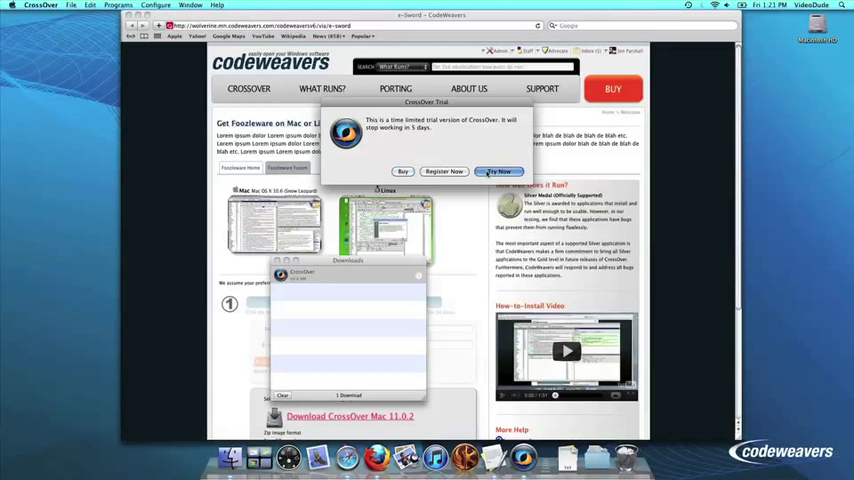
Step: Choose 'Try Now' in the CrossOver Trial dialog to keep using the trial
left_click(499, 171)
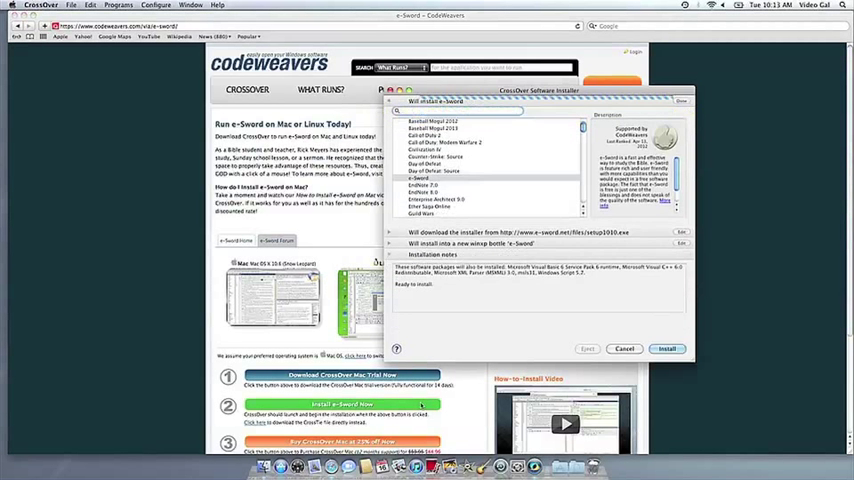
Step: Confirm e-Sword as the selected application and begin its installation
left_click(389, 100)
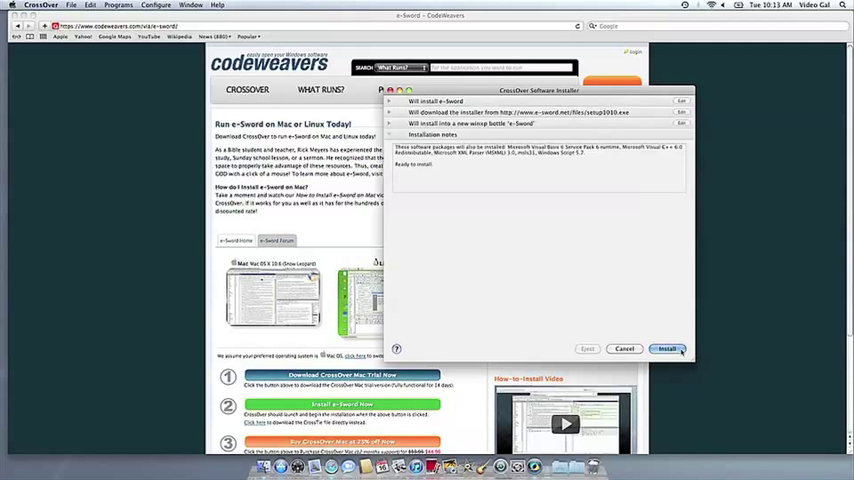
left_click(667, 348)
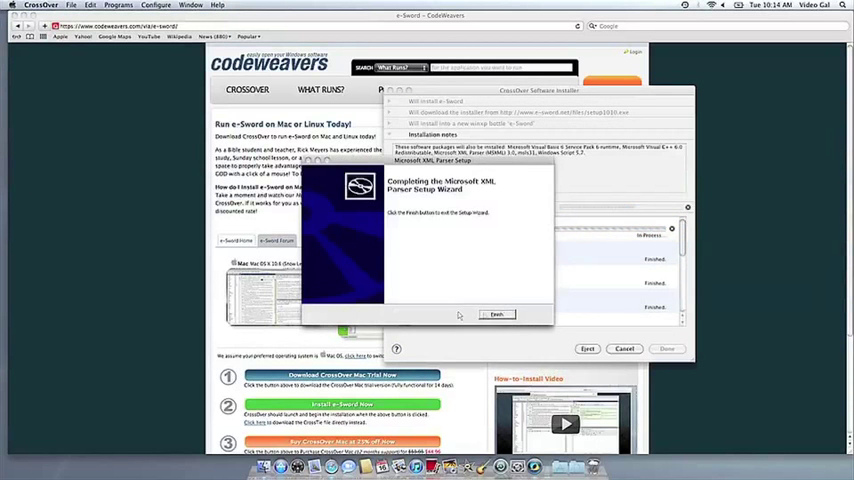
Step: Finish the Microsoft XML Parser Setup Wizard
left_click(497, 314)
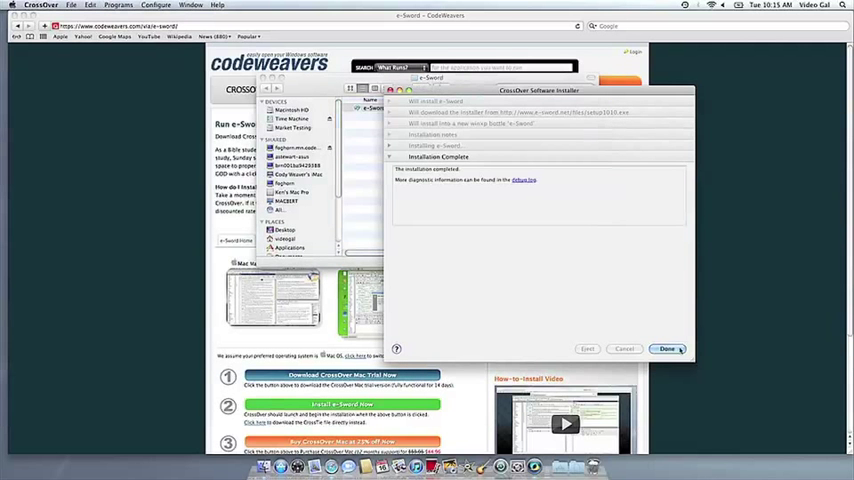
Step: Close the completed installer and launch e-Sword from the Finder window
left_click(667, 348)
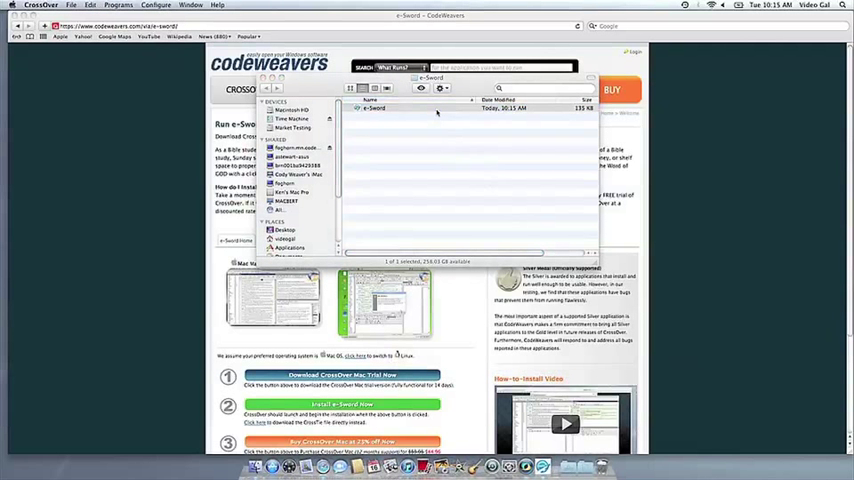
double_click(376, 108)
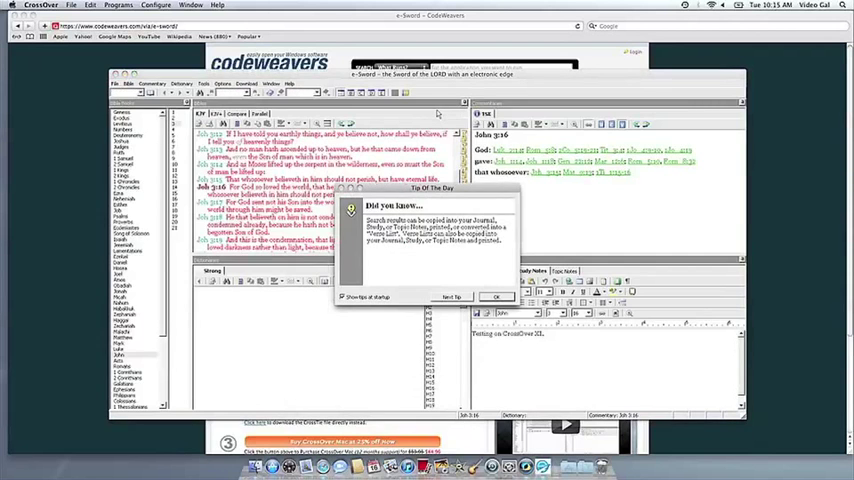
Step: View the next tip, then dismiss the Tip Of The Day dialog
left_click(452, 297)
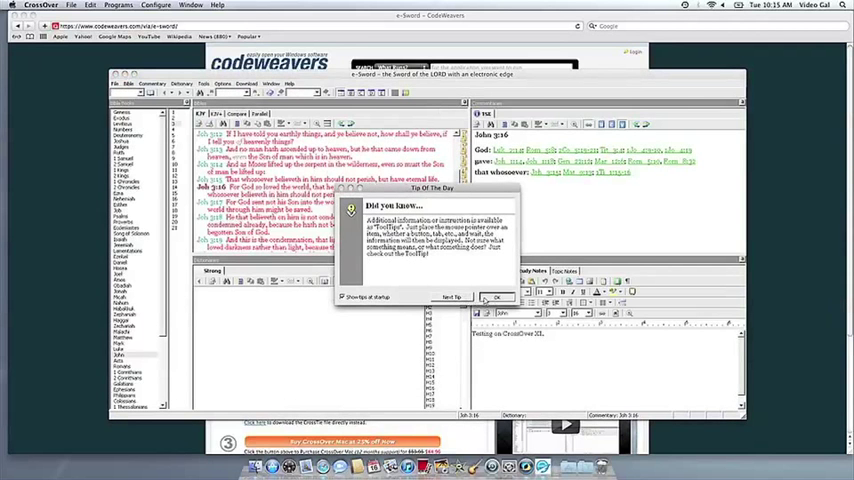
left_click(494, 297)
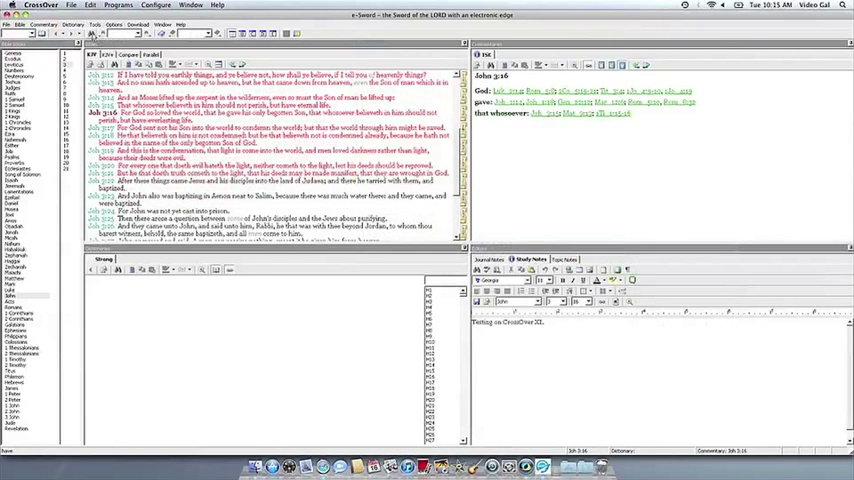